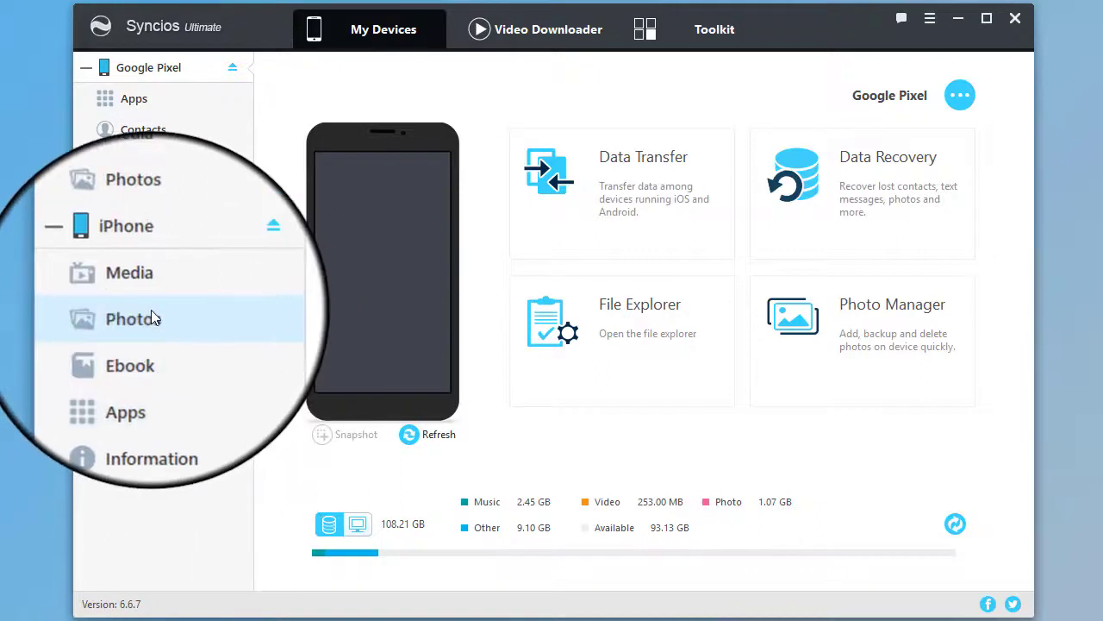
Step: Export both photos in the iPhone's Panorama album to the Desktop
click(139, 315)
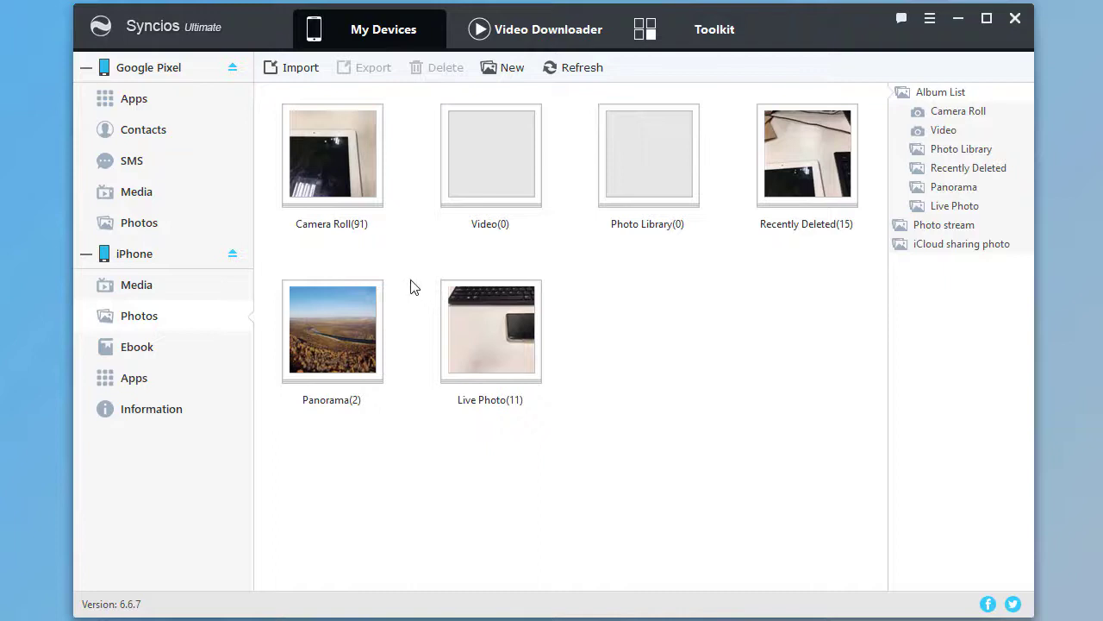
click(490, 330)
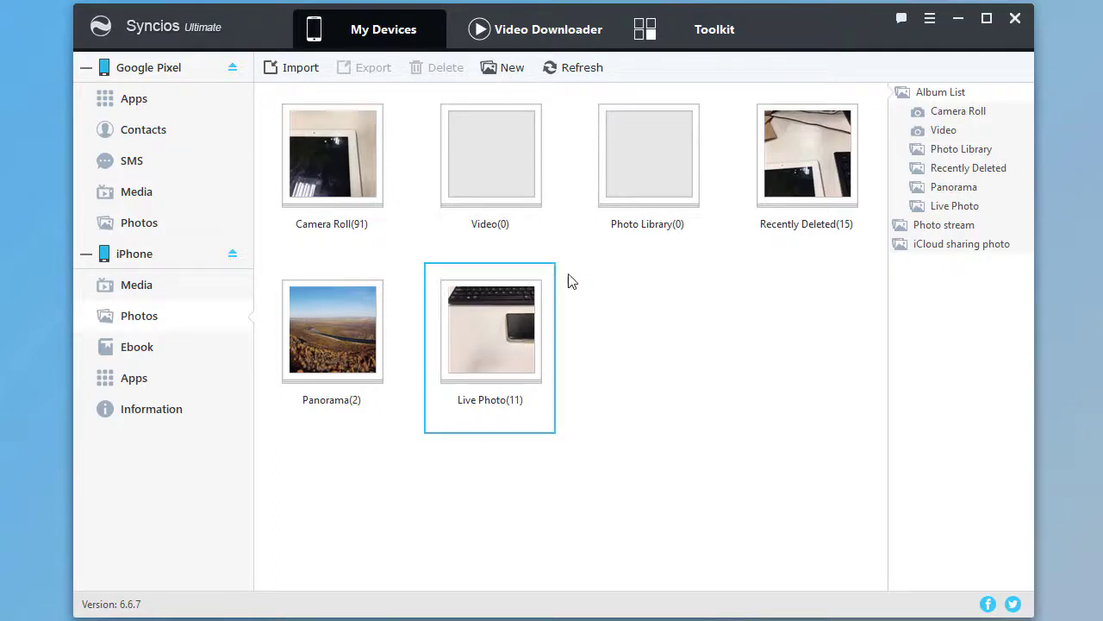
click(490, 156)
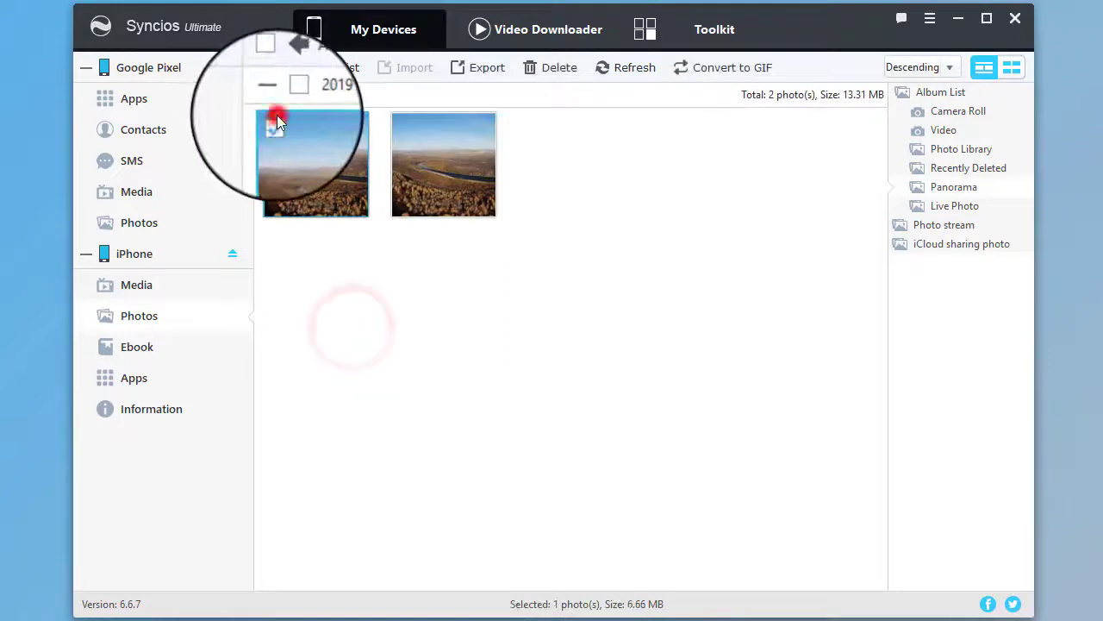
click(486, 68)
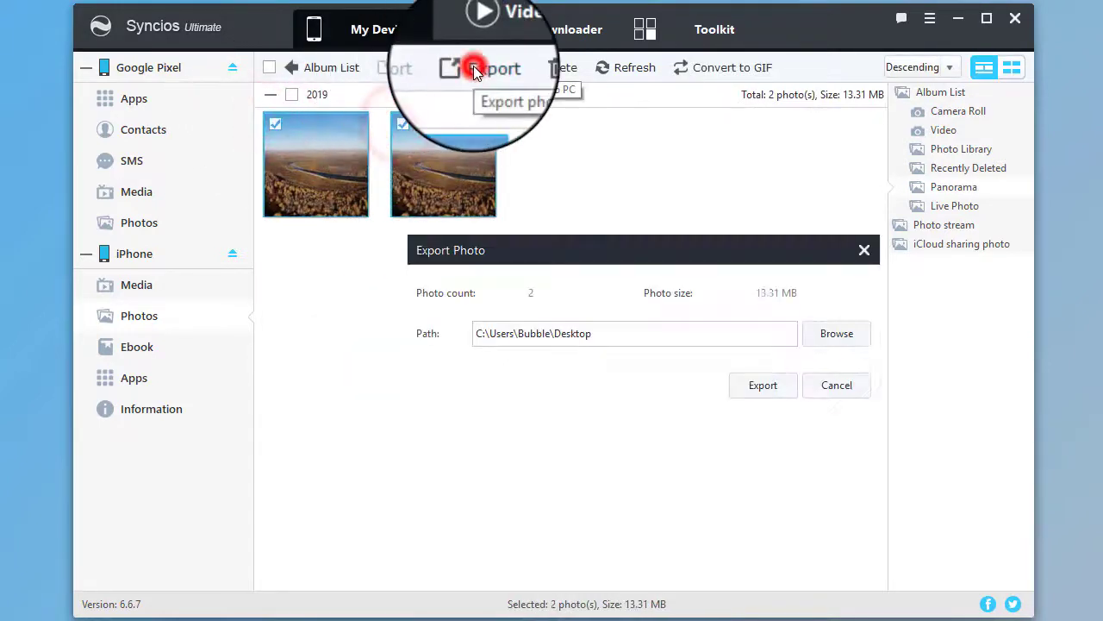
click(762, 385)
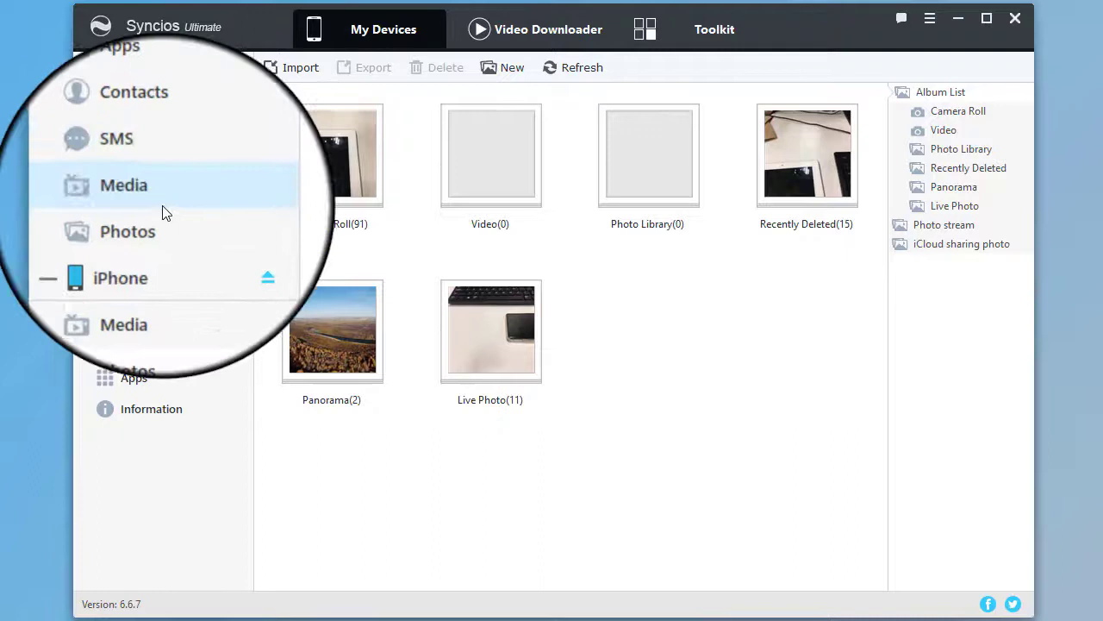
Step: Import the panorama JPG from the Desktop into the Google Pixel's Picture album
click(139, 222)
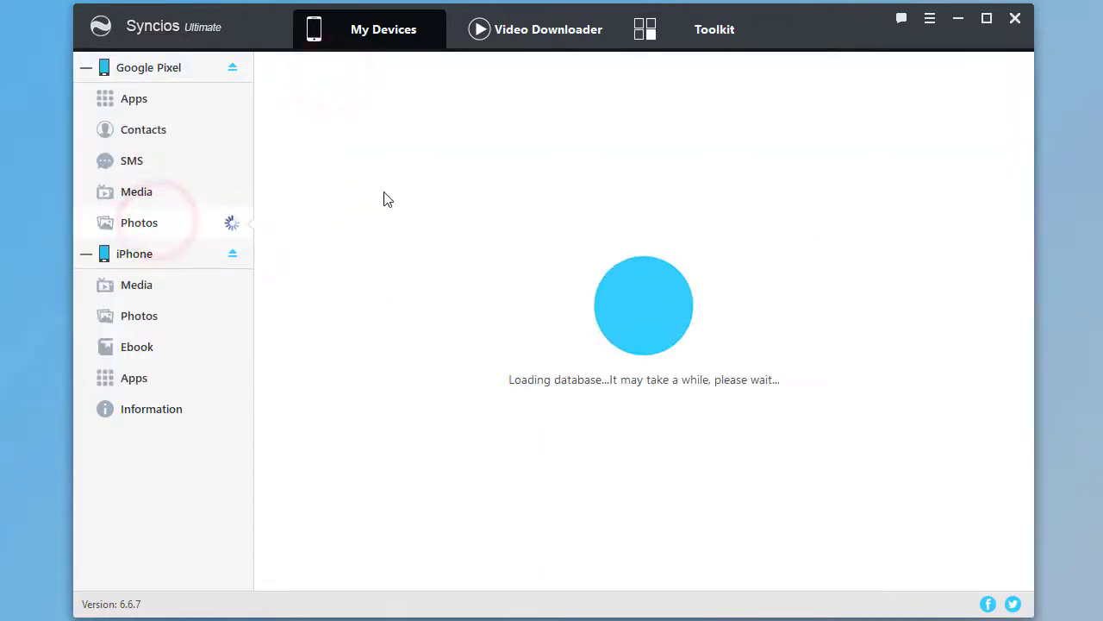
click(139, 222)
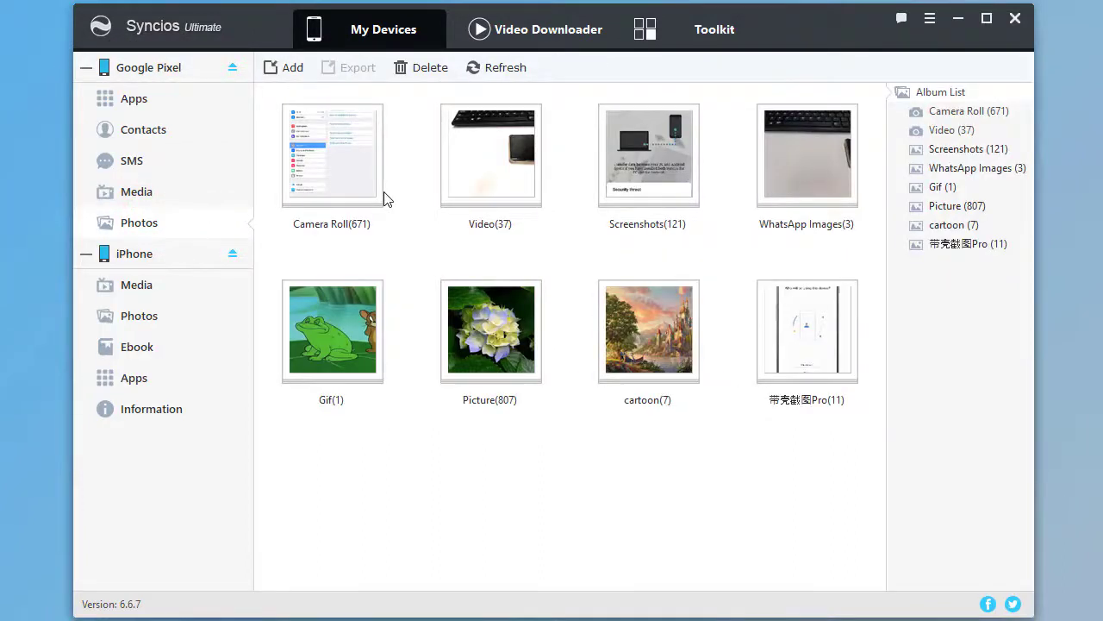
click(332, 155)
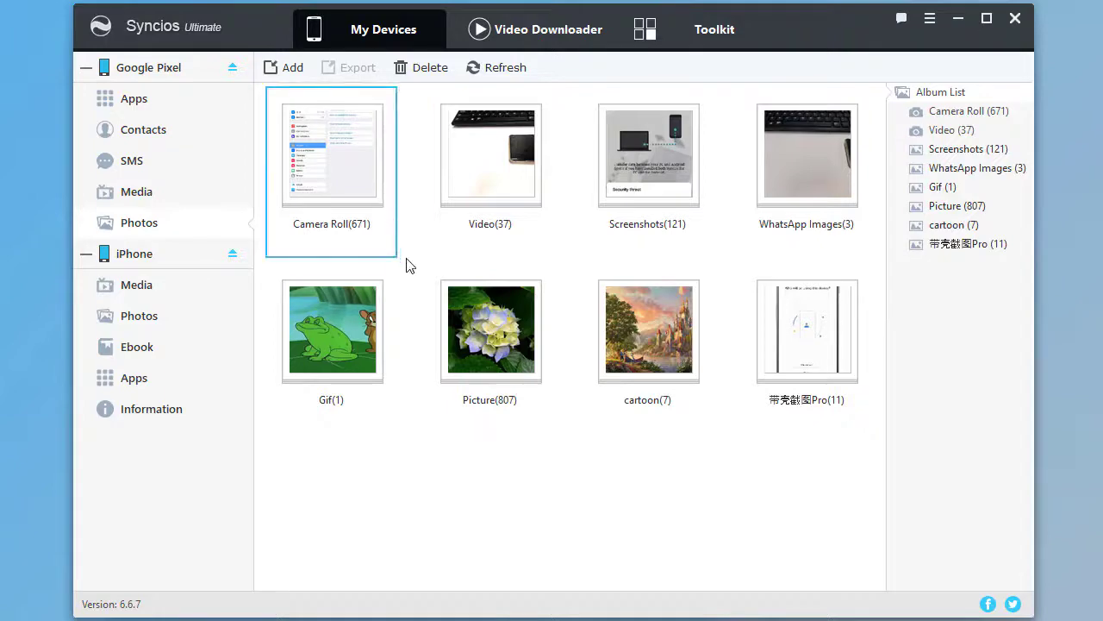
double_click(331, 155)
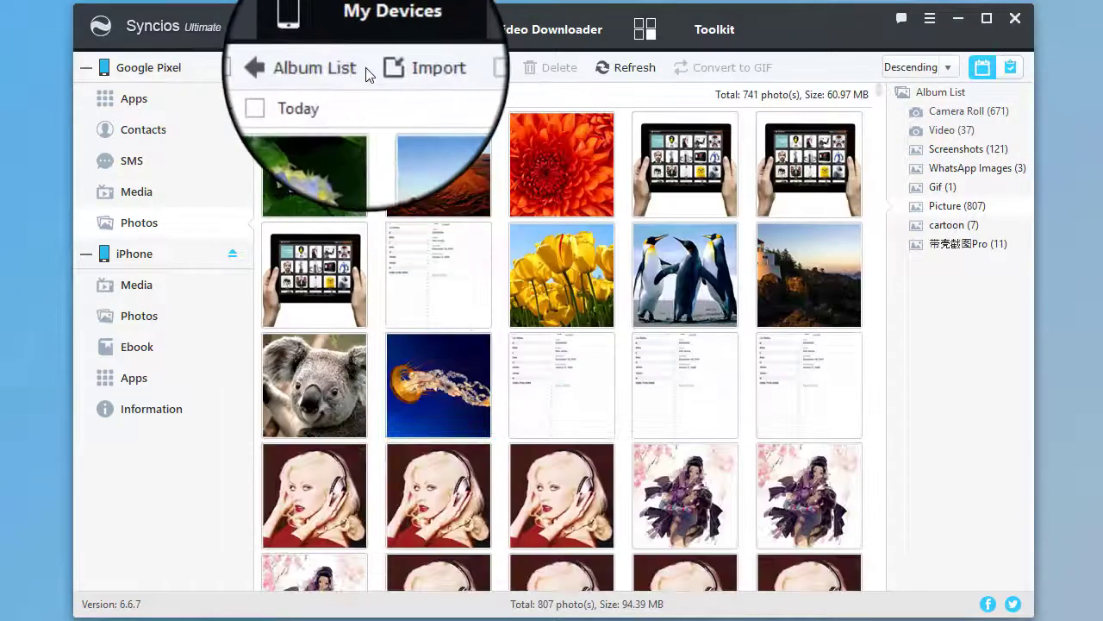
click(438, 67)
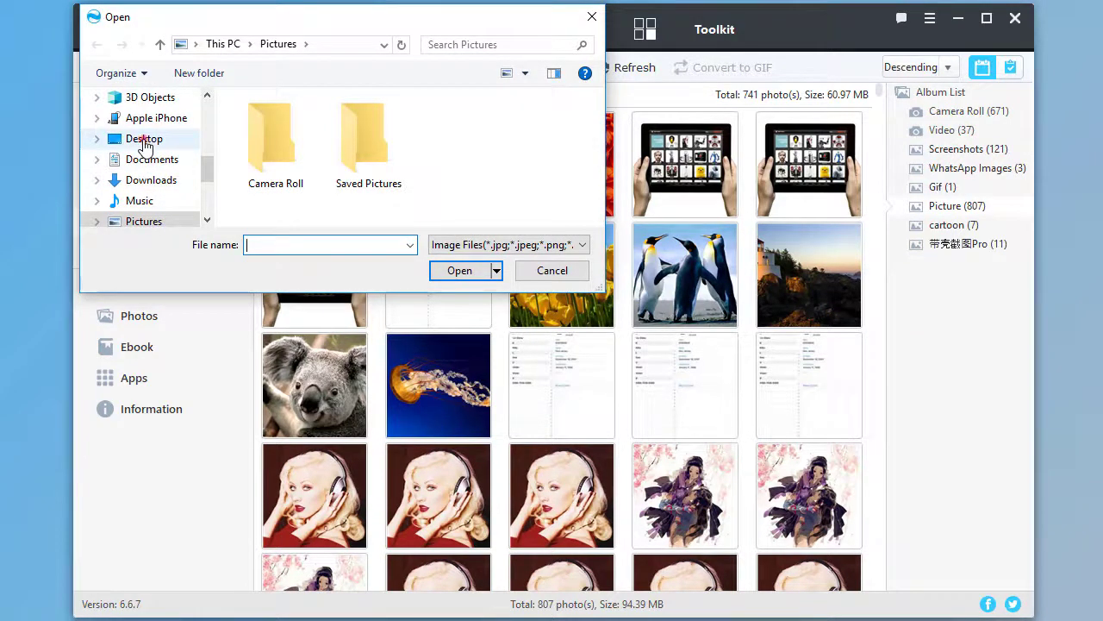
click(144, 137)
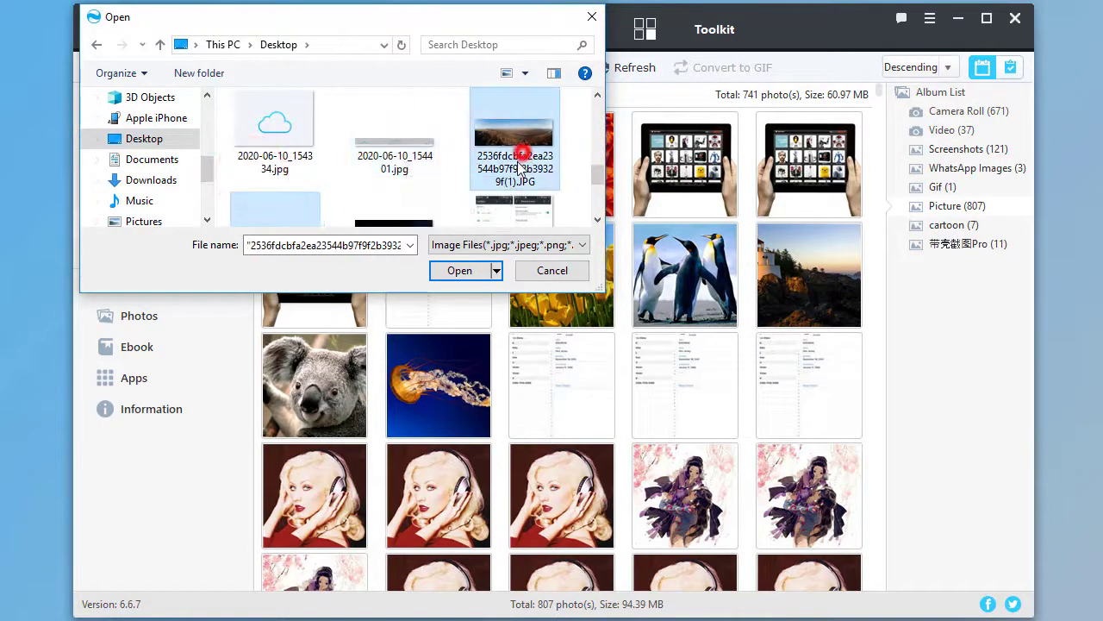
click(459, 270)
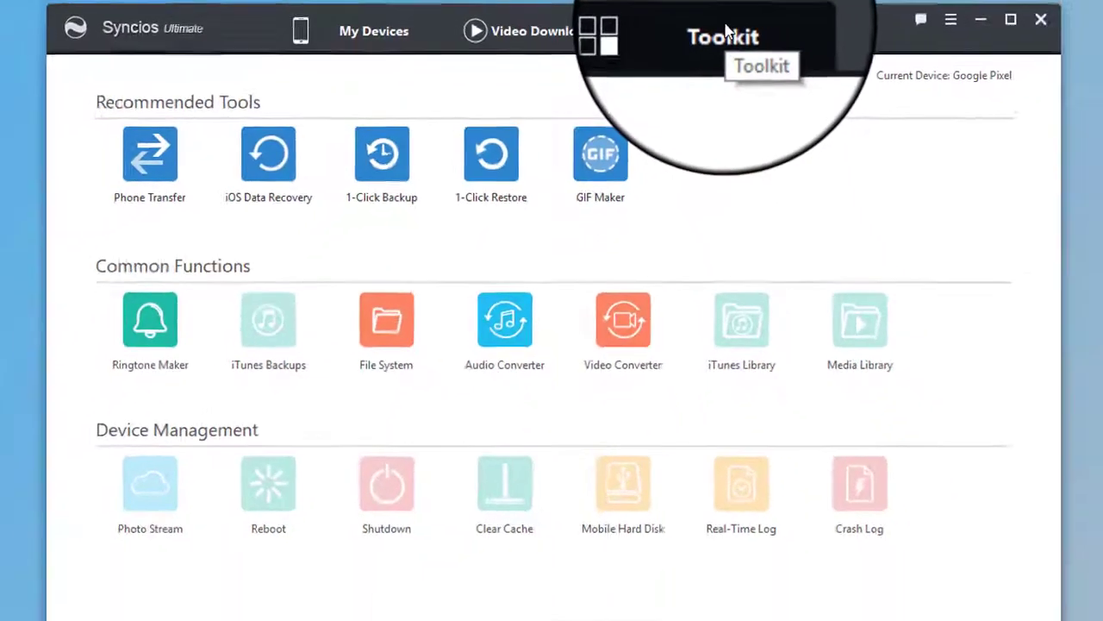
Step: Launch Phone Transfer from the Toolkit's Recommended Tools
click(150, 154)
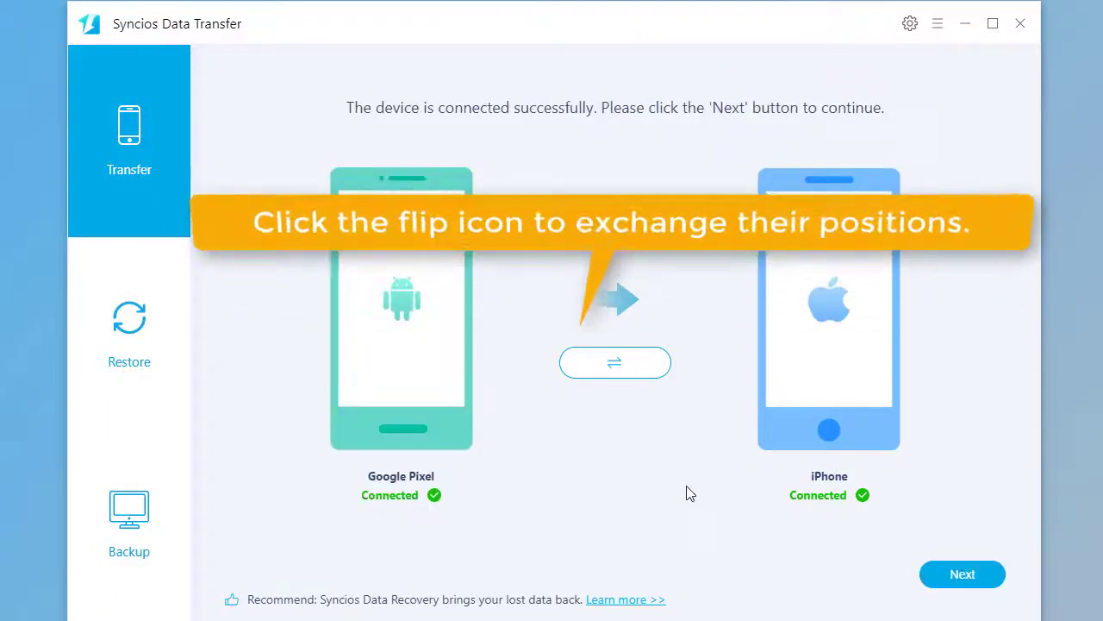
Step: Make the iPhone the source and select only Audio and Video to transfer
click(614, 362)
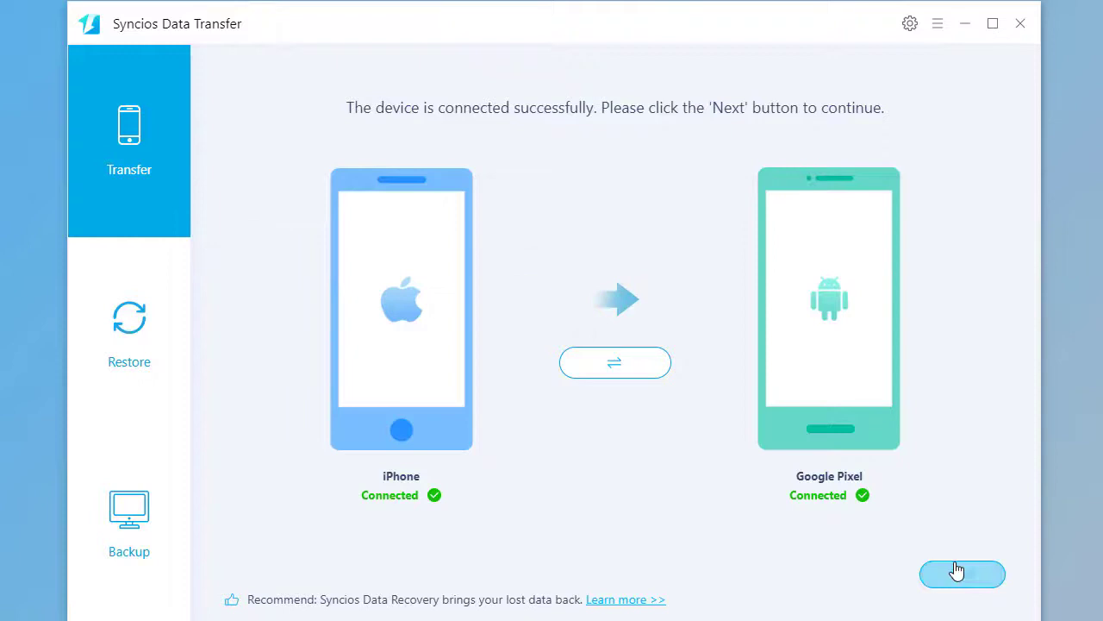
click(962, 573)
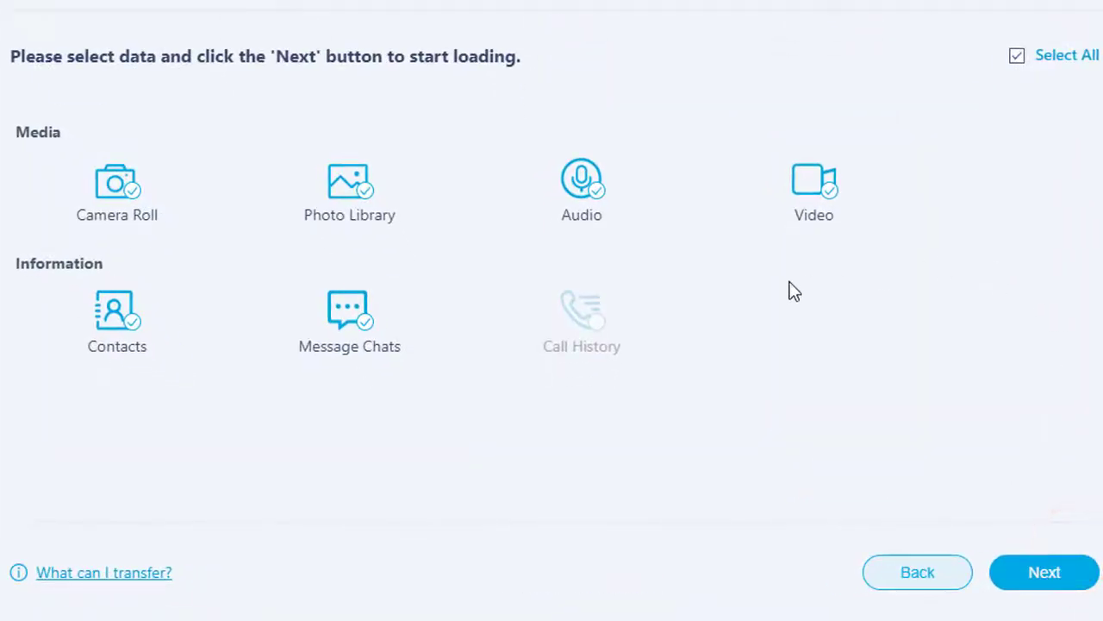
click(1016, 55)
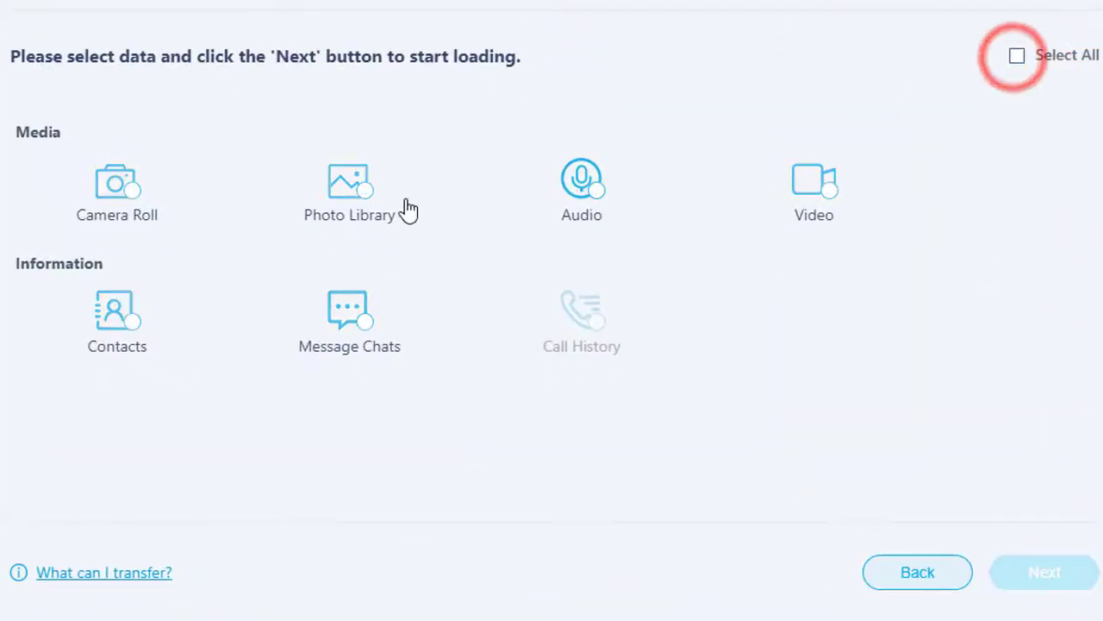
click(581, 181)
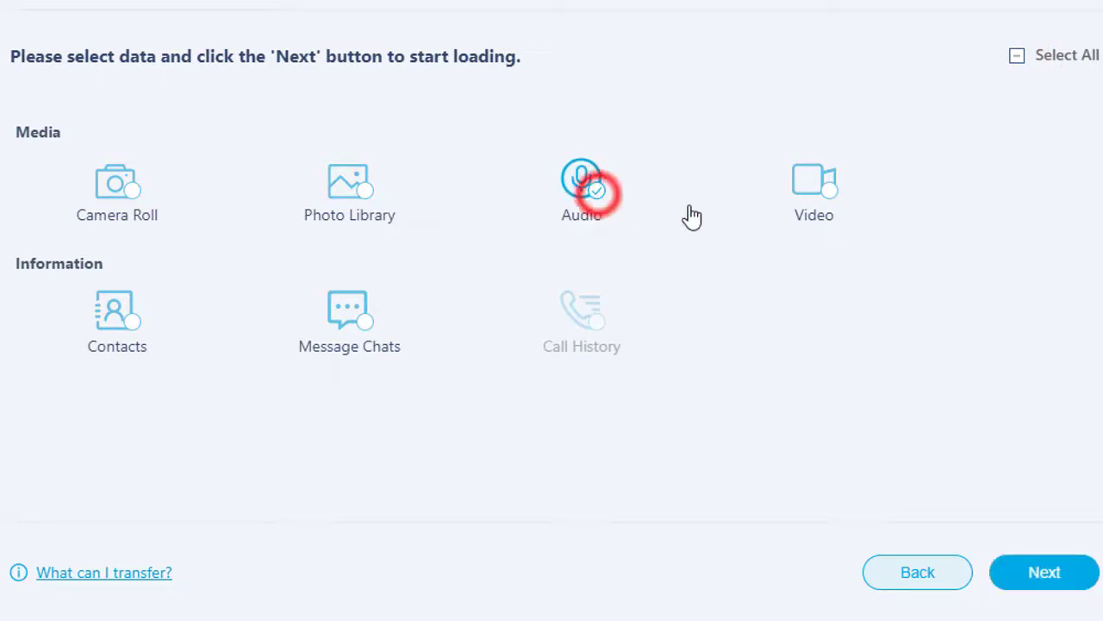
click(1044, 572)
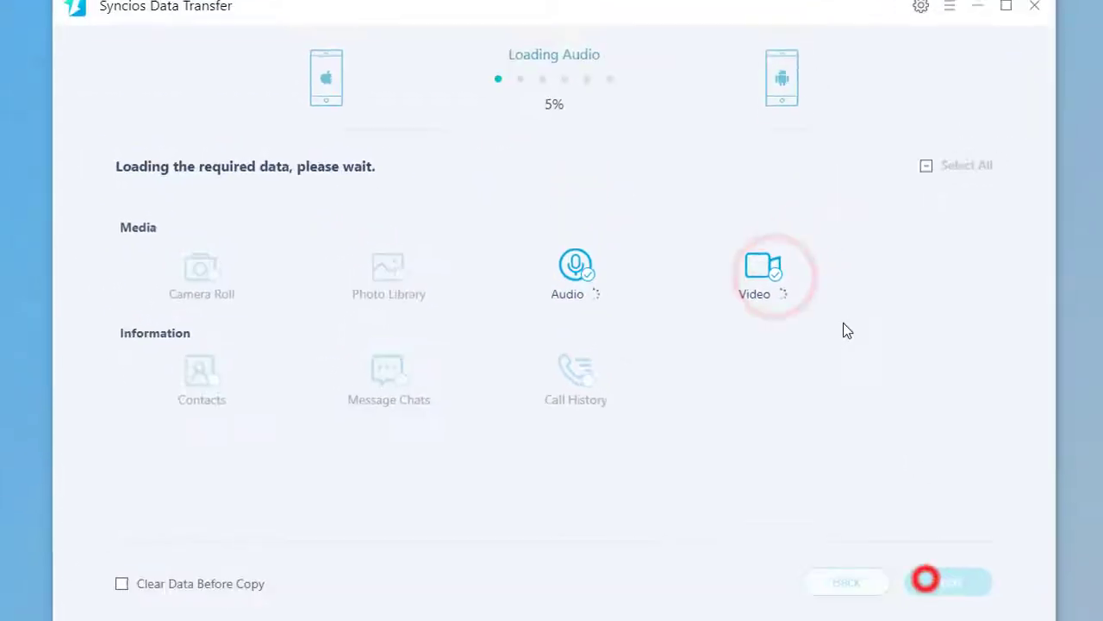
Step: Copy the audio and video to the Google Pixel, then return after Copy Complete
click(937, 582)
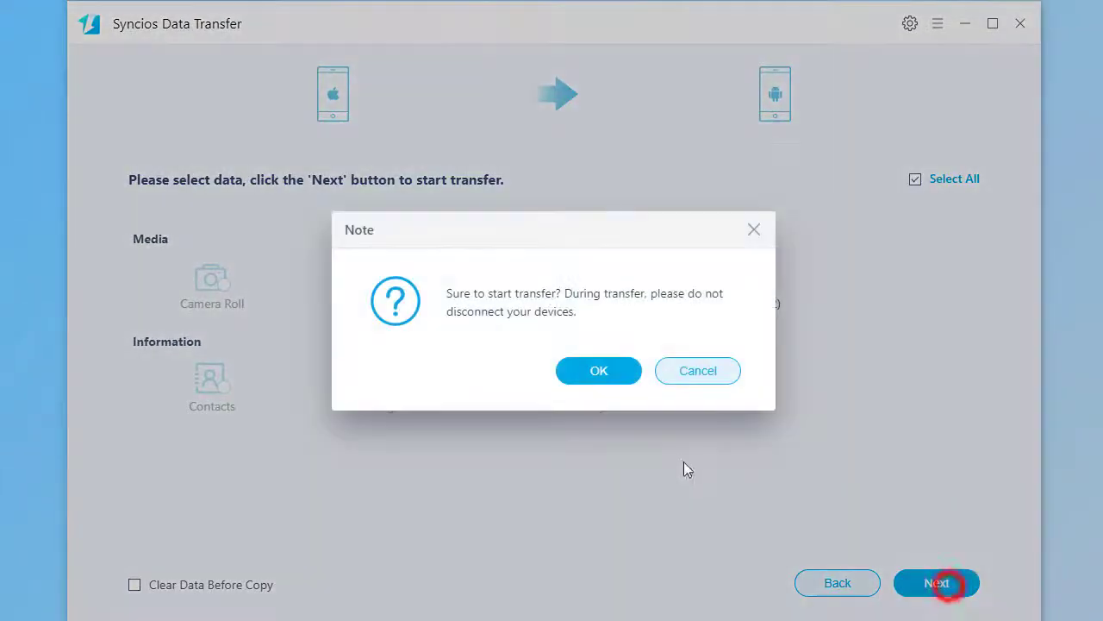
click(599, 370)
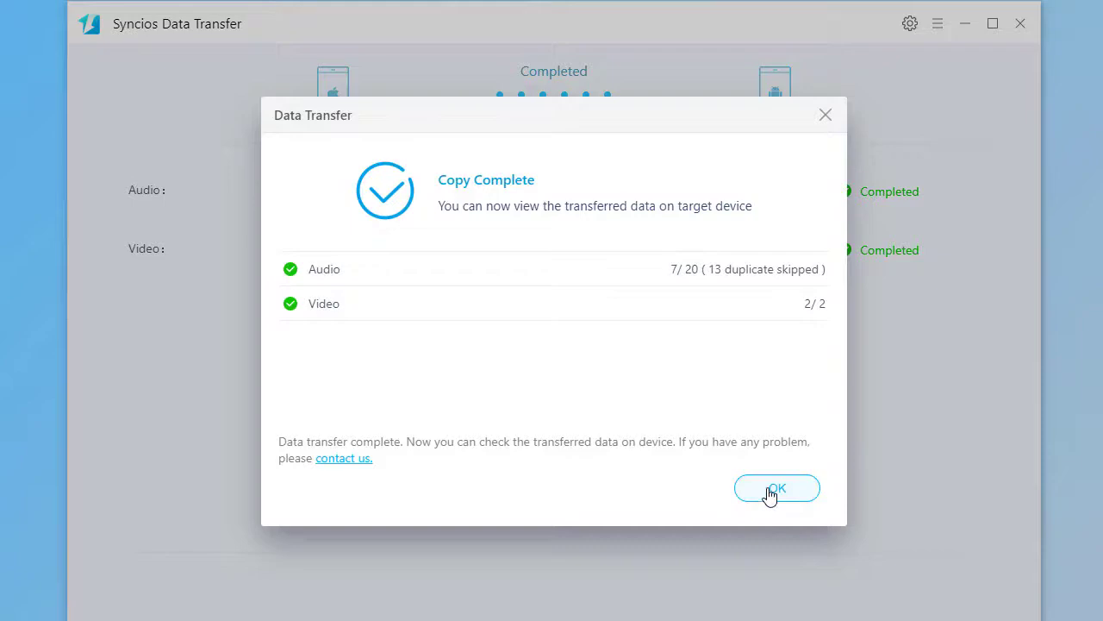
click(775, 488)
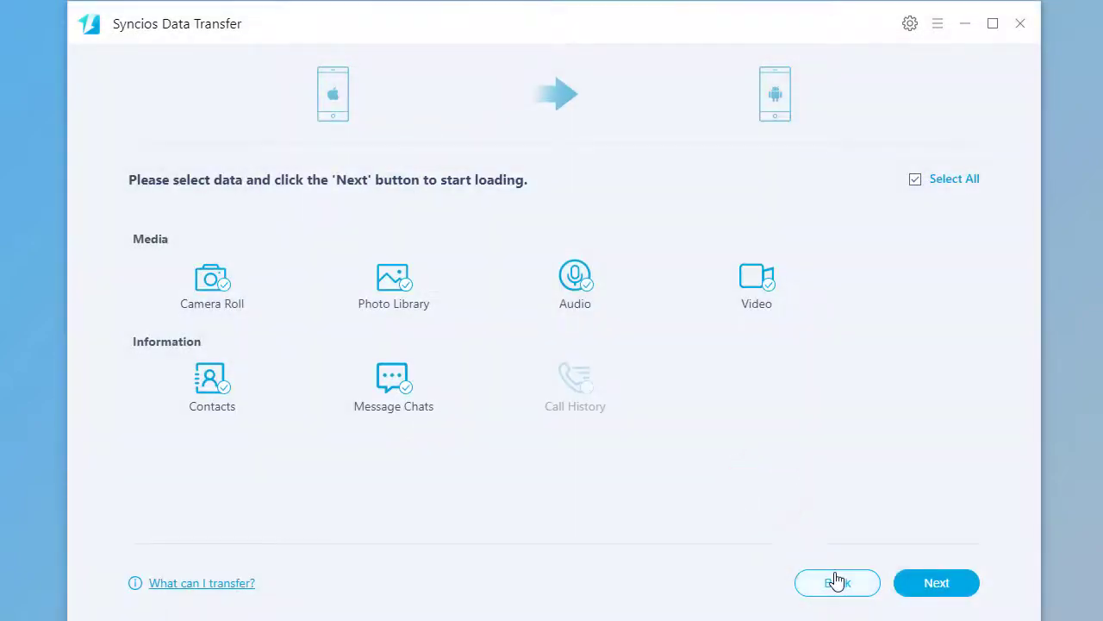
click(837, 582)
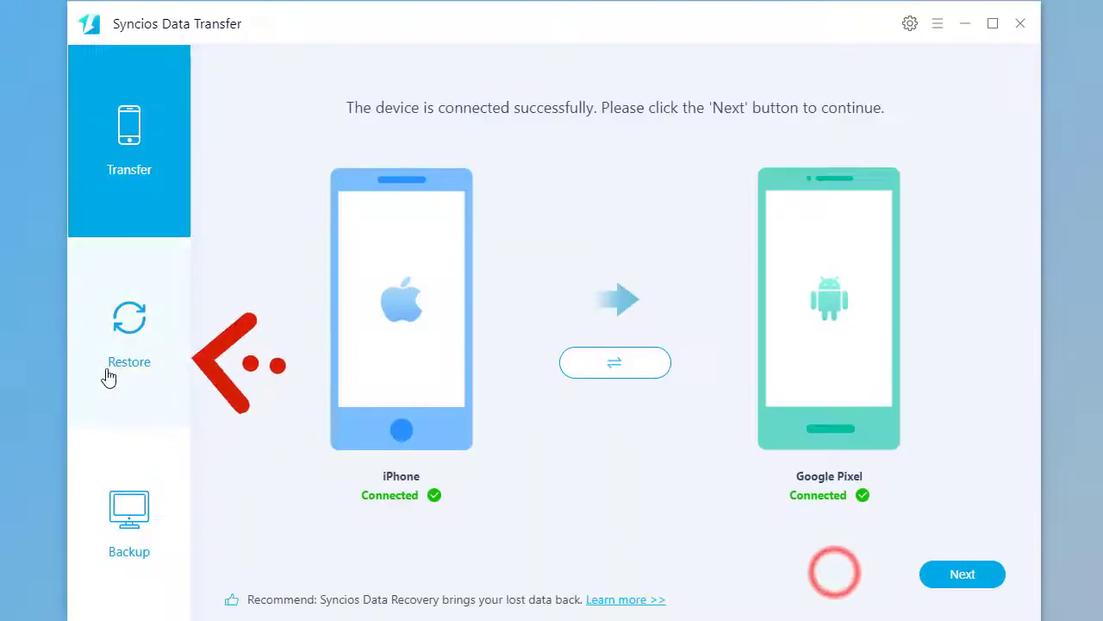
Step: Choose the iPhone SE iTunes backup as the restore source
click(128, 337)
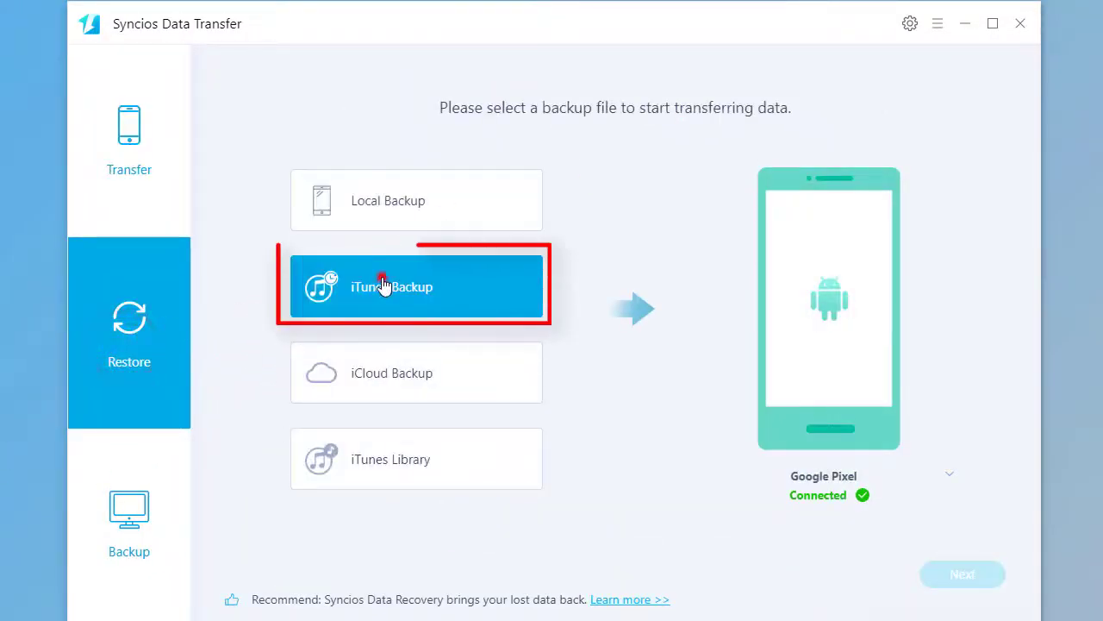
click(416, 286)
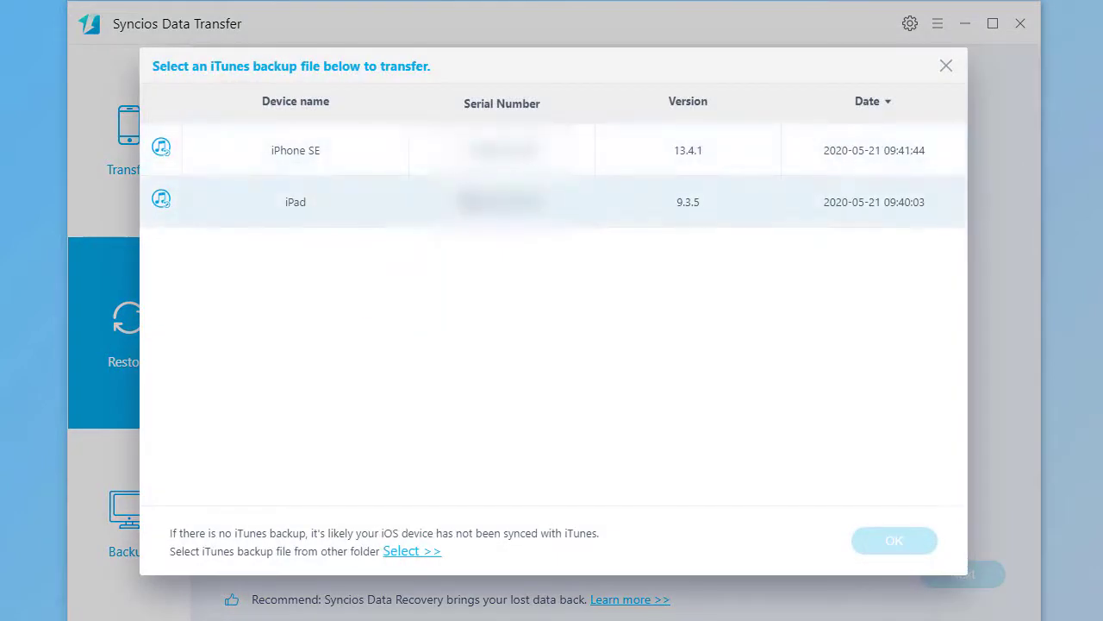
click(894, 539)
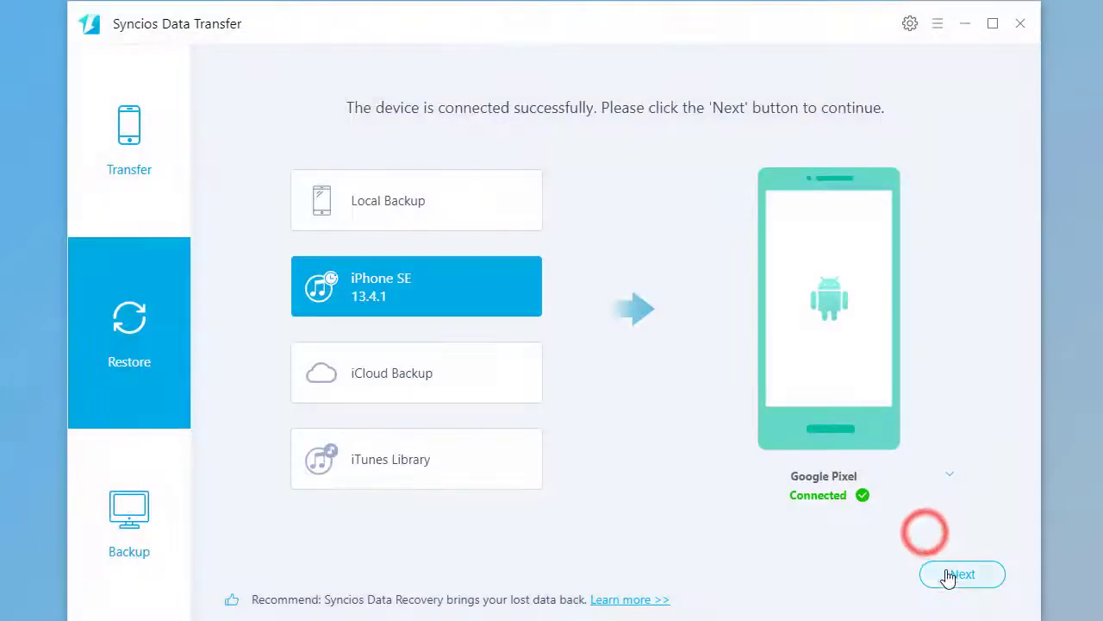
click(961, 574)
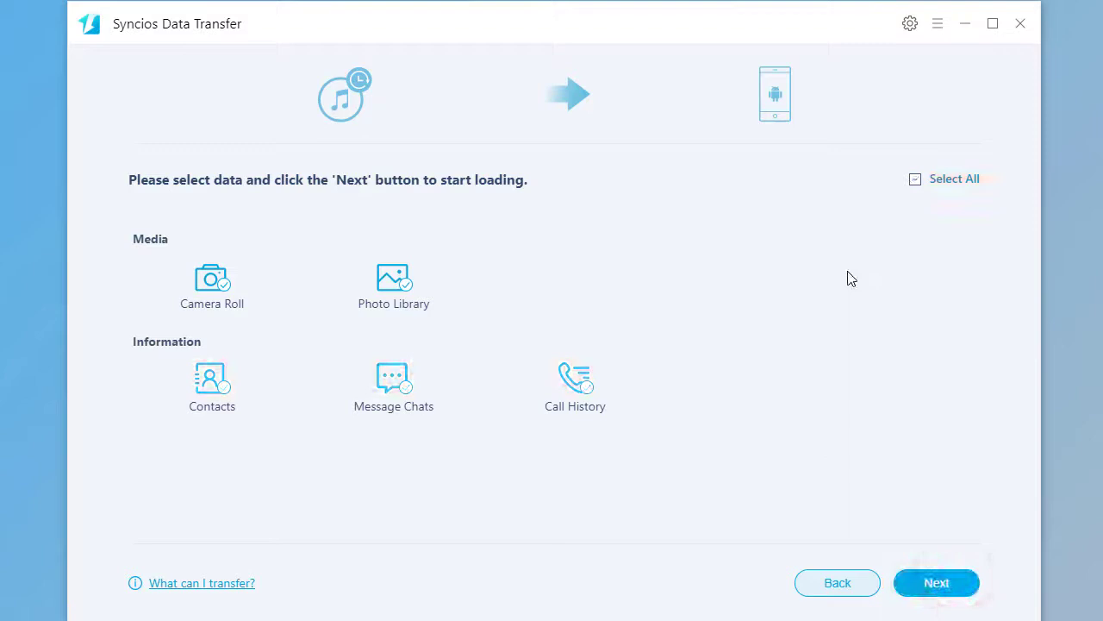
Step: Transfer only Photo Library to the Pixel: 85 of 92 copied, 7 duplicates skipped
click(914, 179)
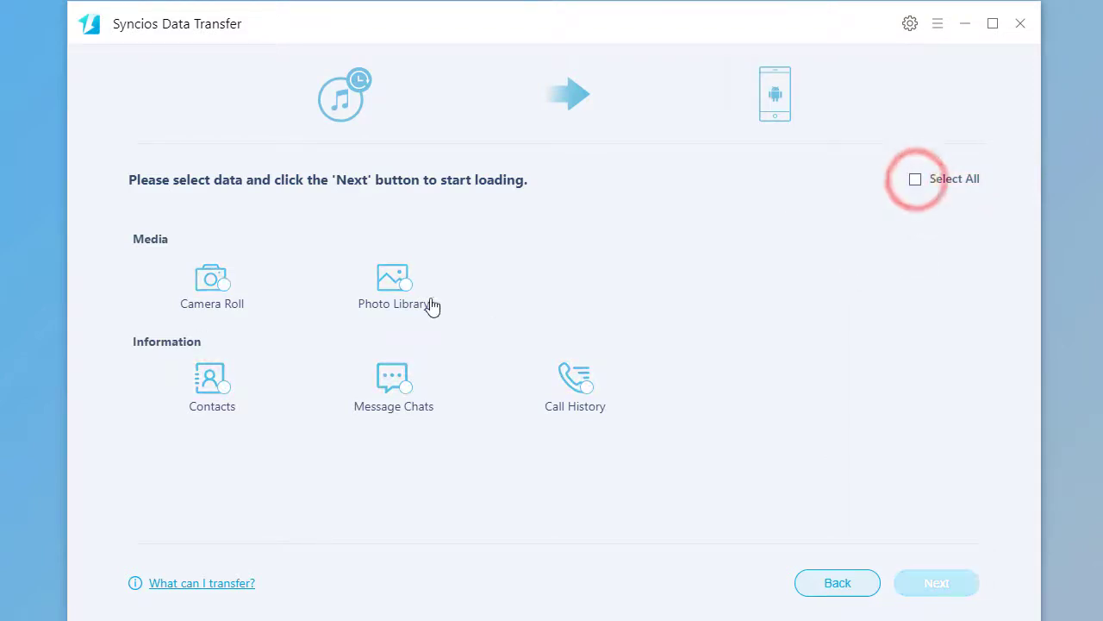
click(393, 284)
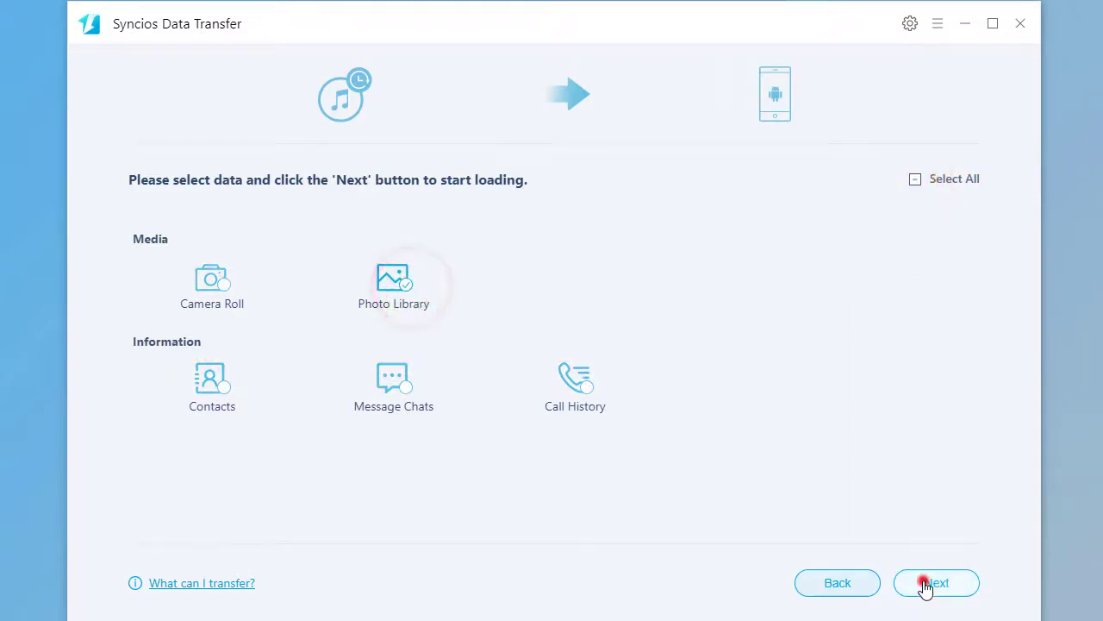
click(936, 582)
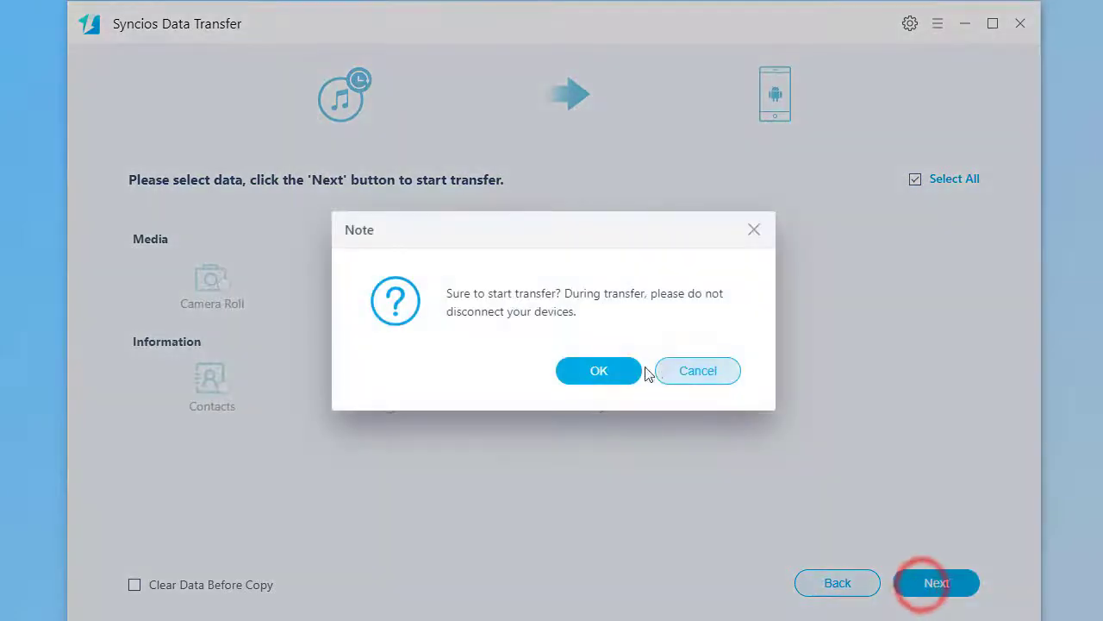
click(598, 370)
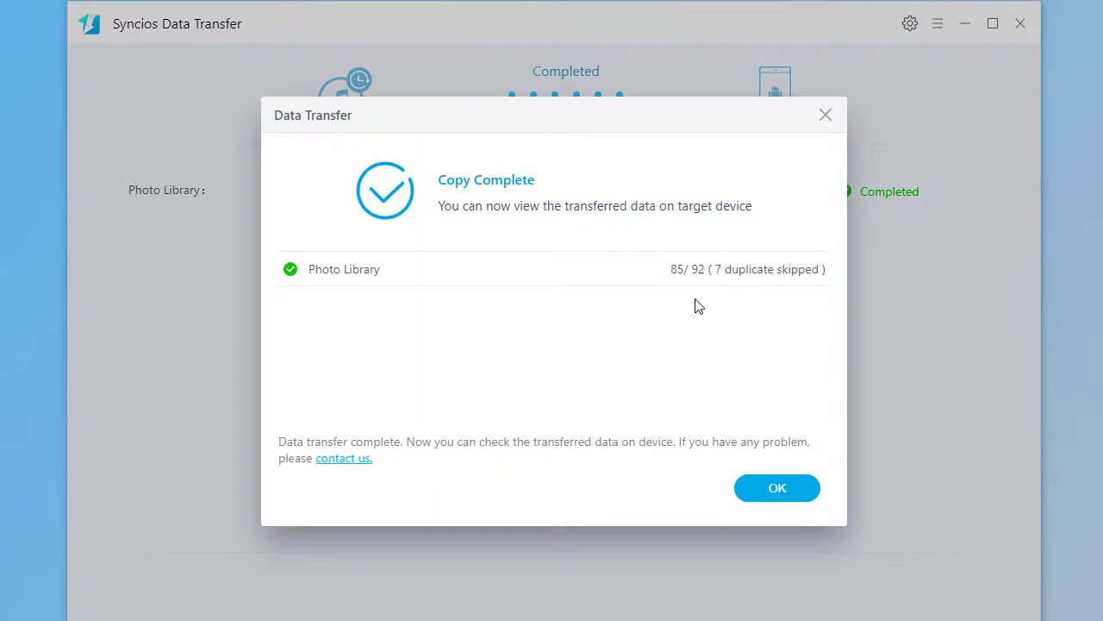
click(777, 487)
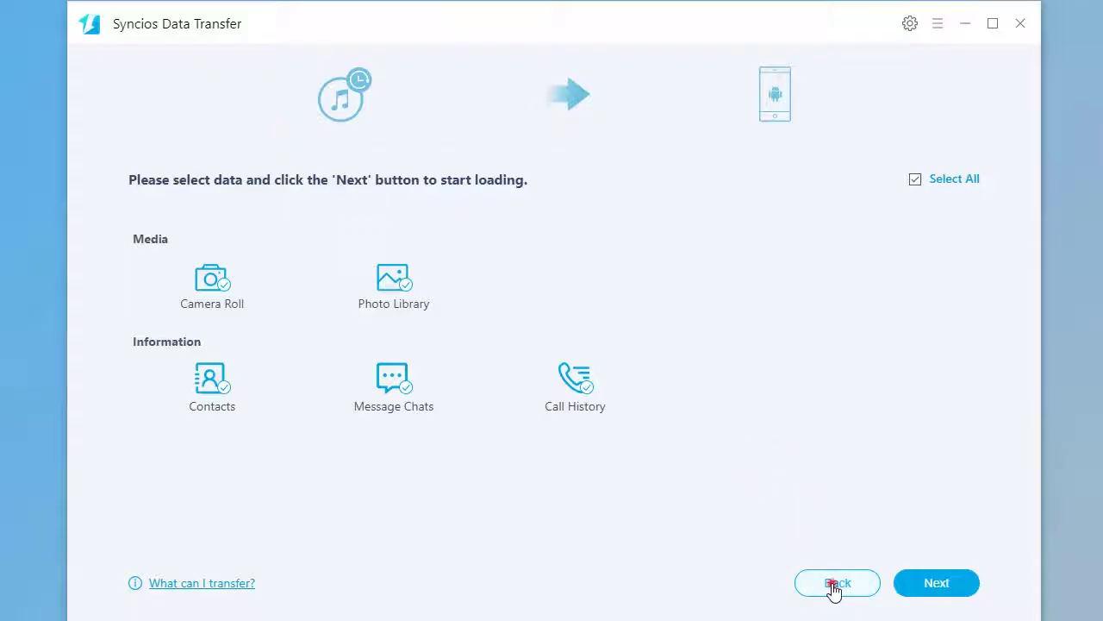
Step: Choose the previously downloaded iPhone 12.4.1 iCloud backup as the source
click(837, 583)
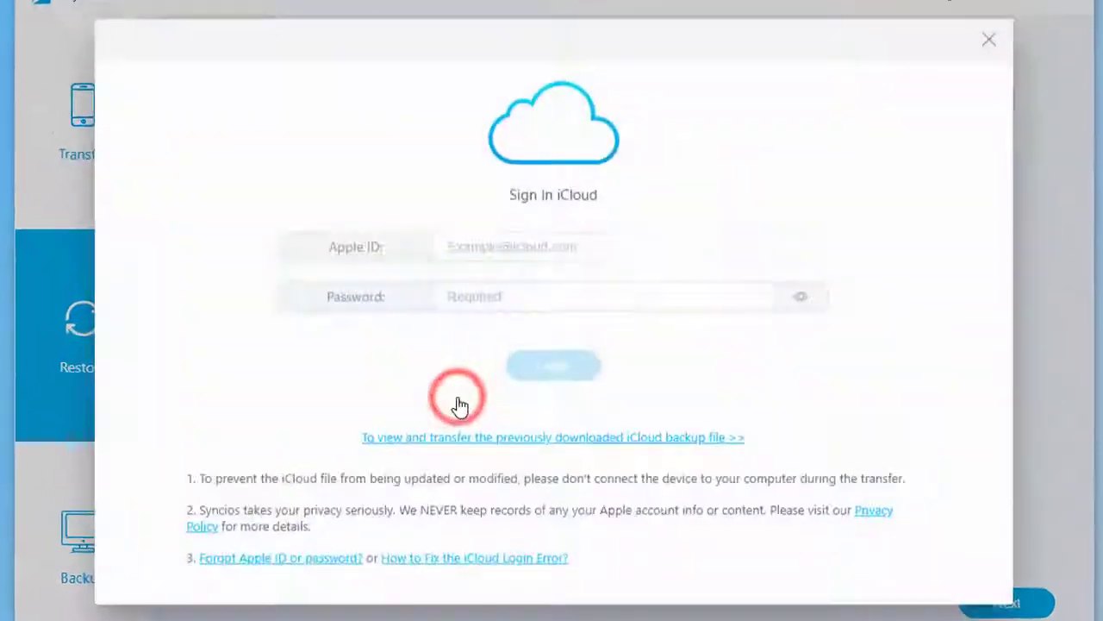
click(552, 437)
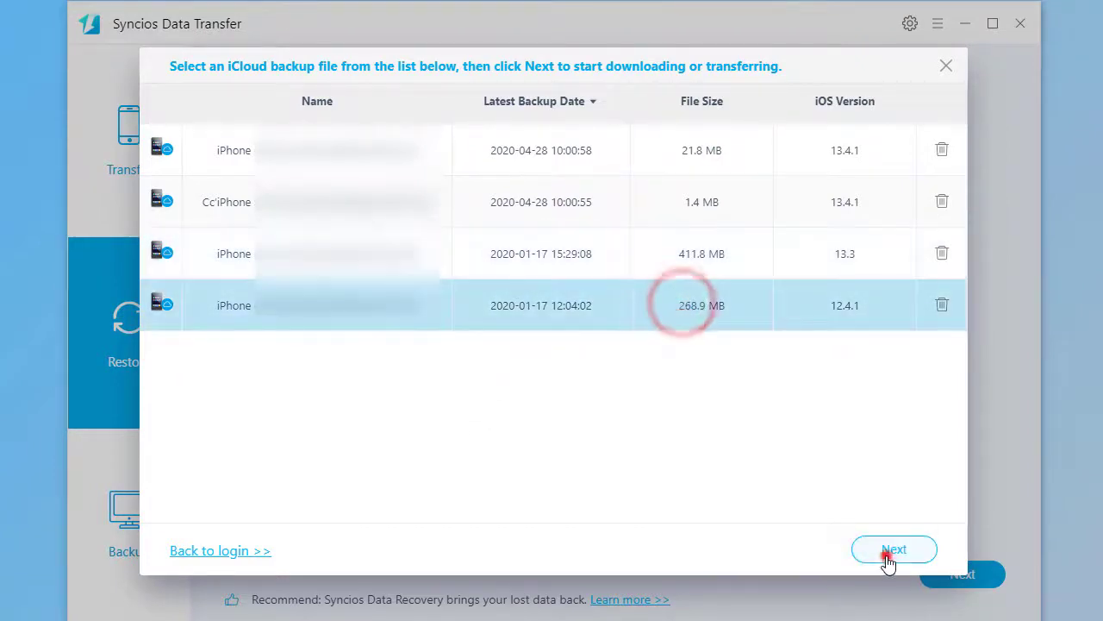
click(894, 549)
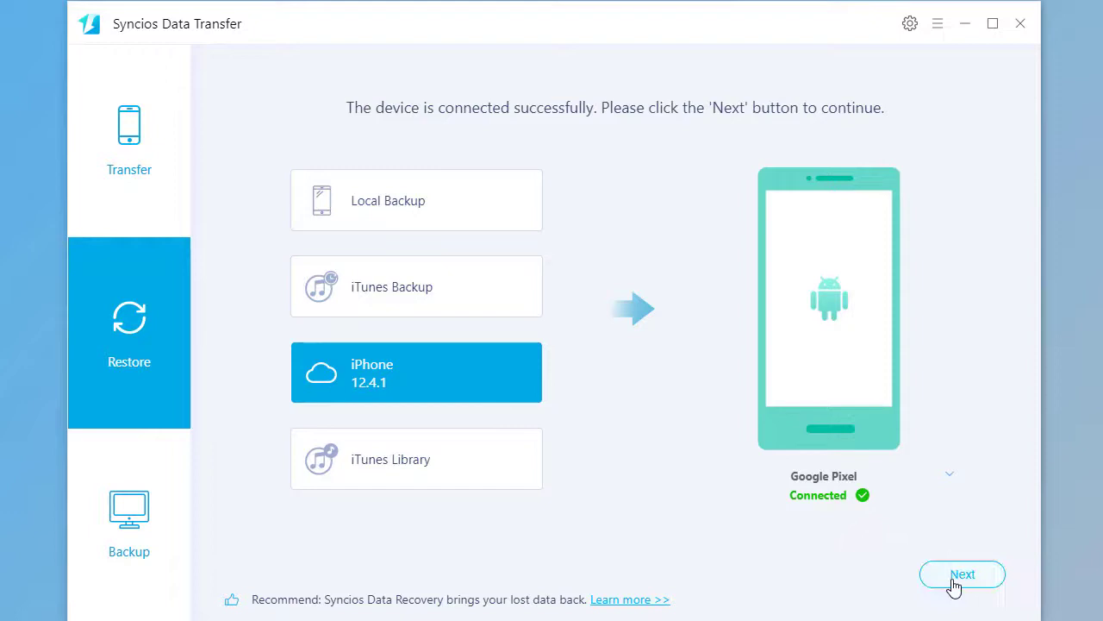
click(962, 574)
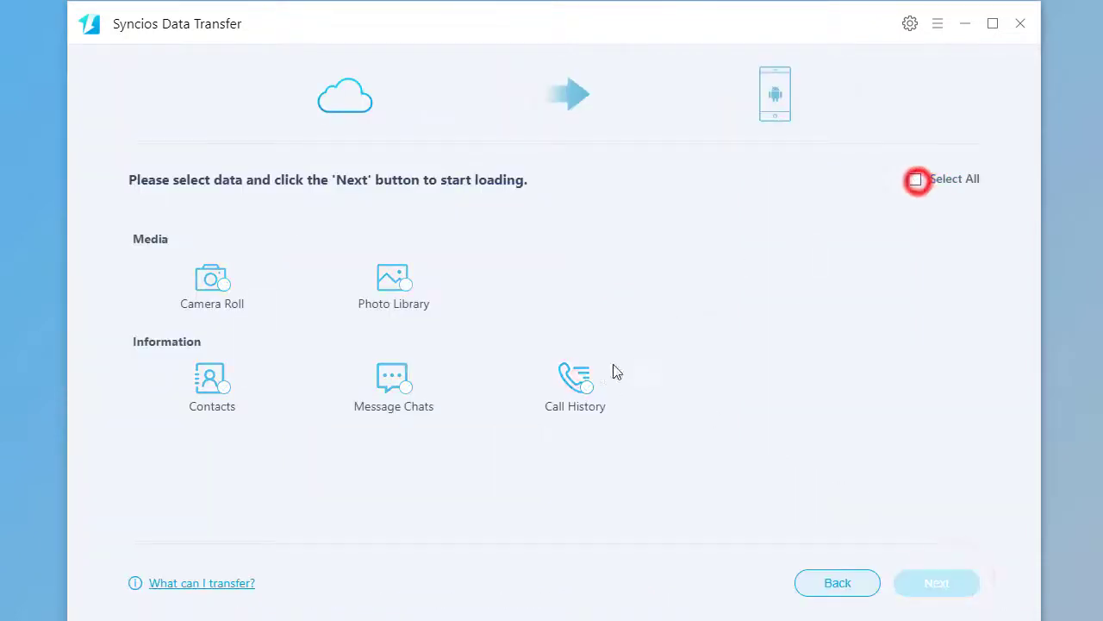
Step: Transfer only Call History to the Pixel: 1 of 34 copied, 33 duplicates skipped
click(936, 583)
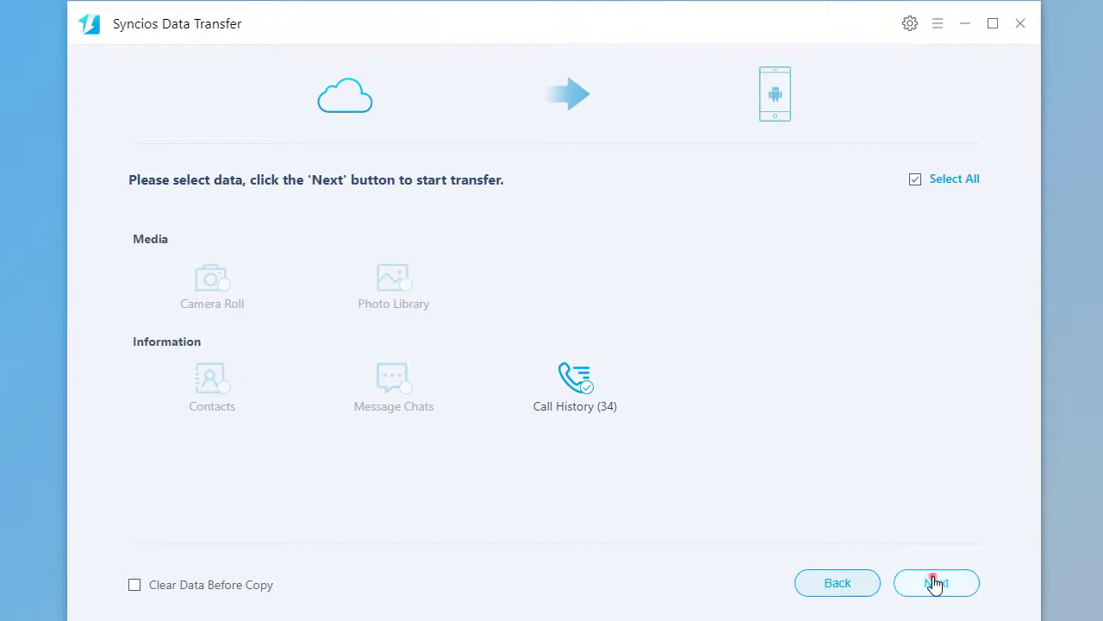
click(936, 583)
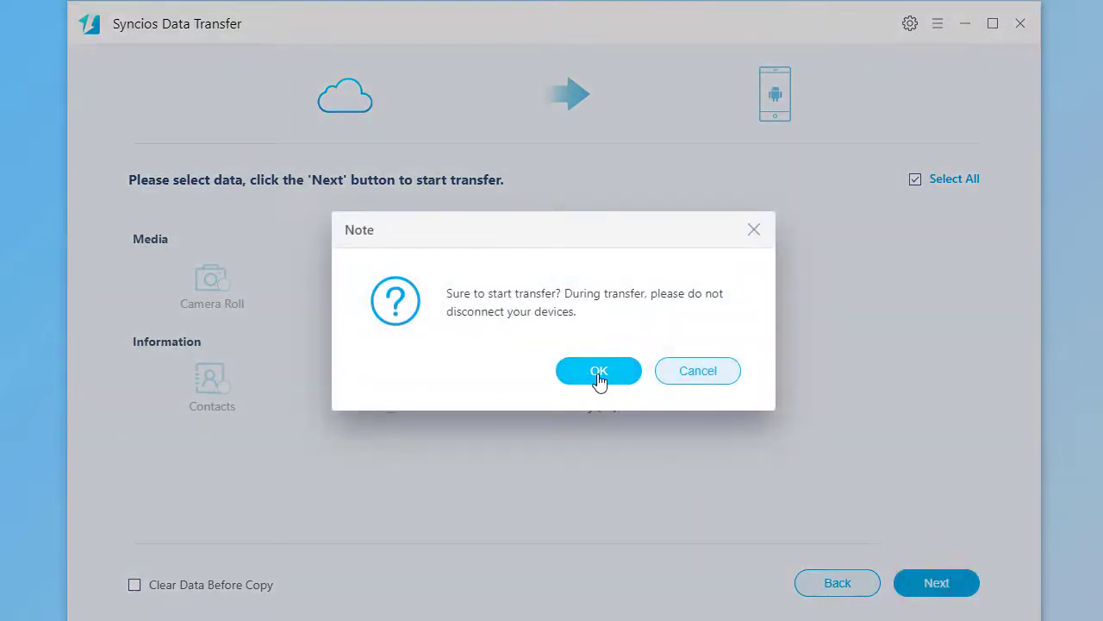
click(598, 371)
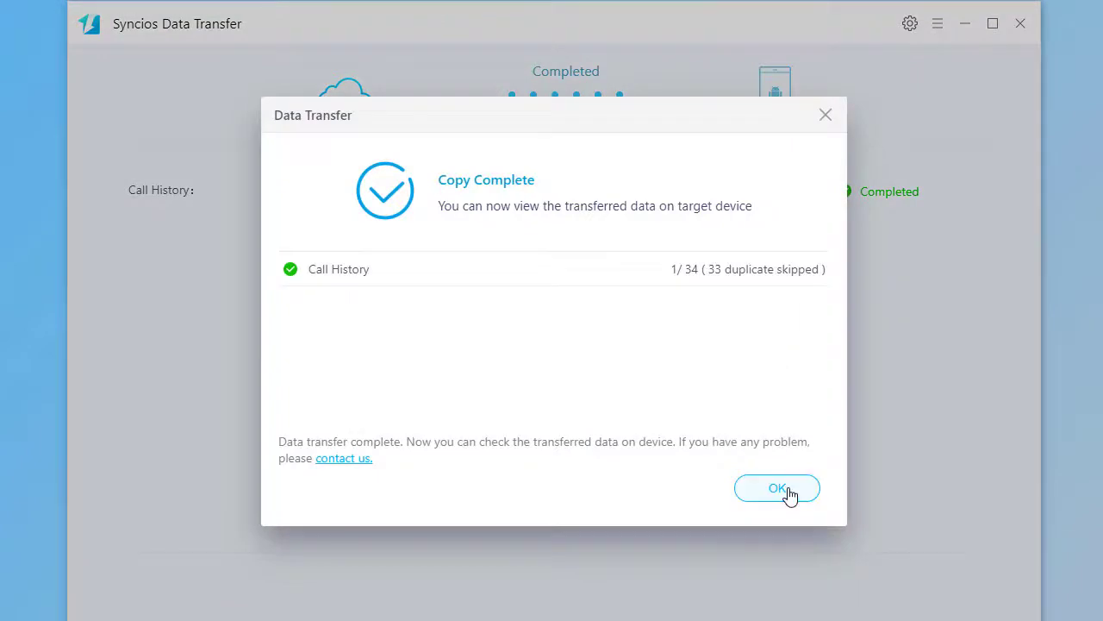
click(777, 488)
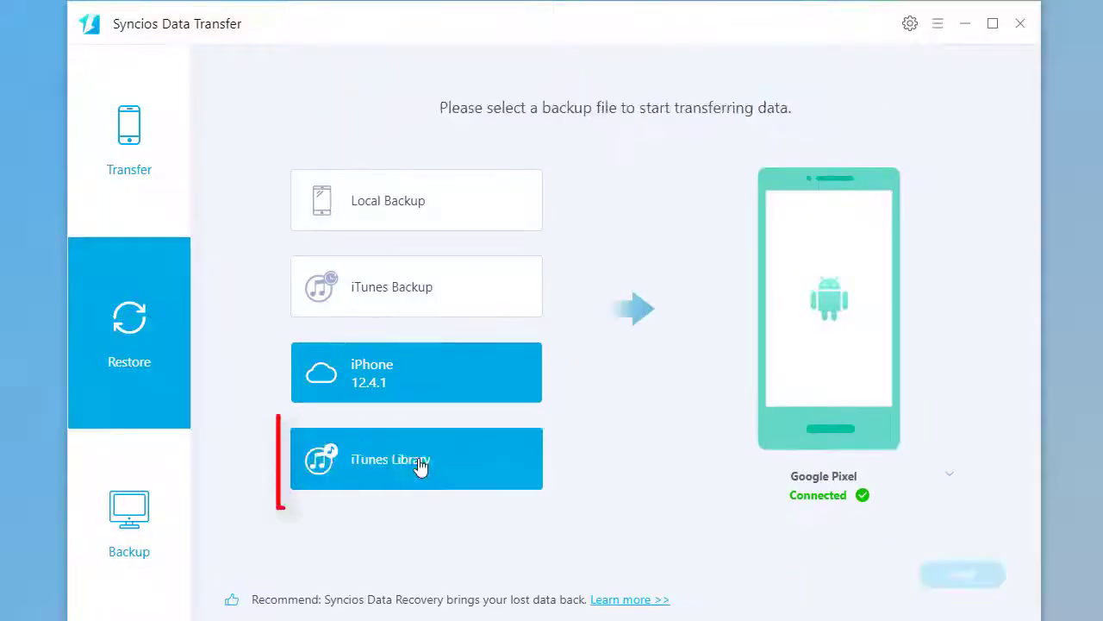
Step: Send one song from the iTunes Library to the Pixel, skipped as a duplicate (0 of 1)
click(417, 458)
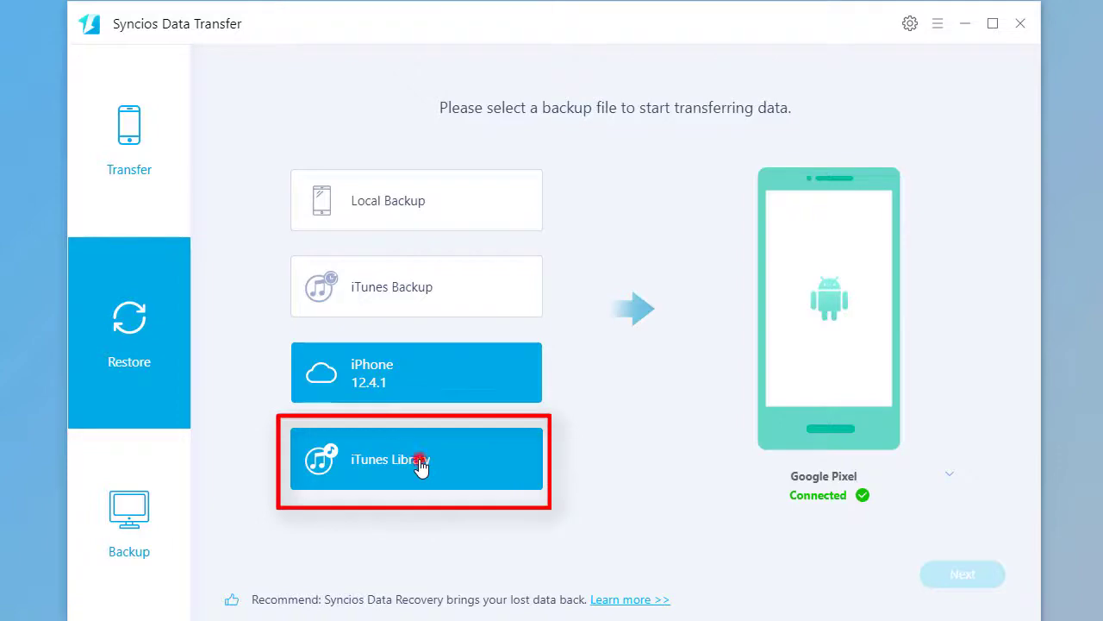
click(416, 459)
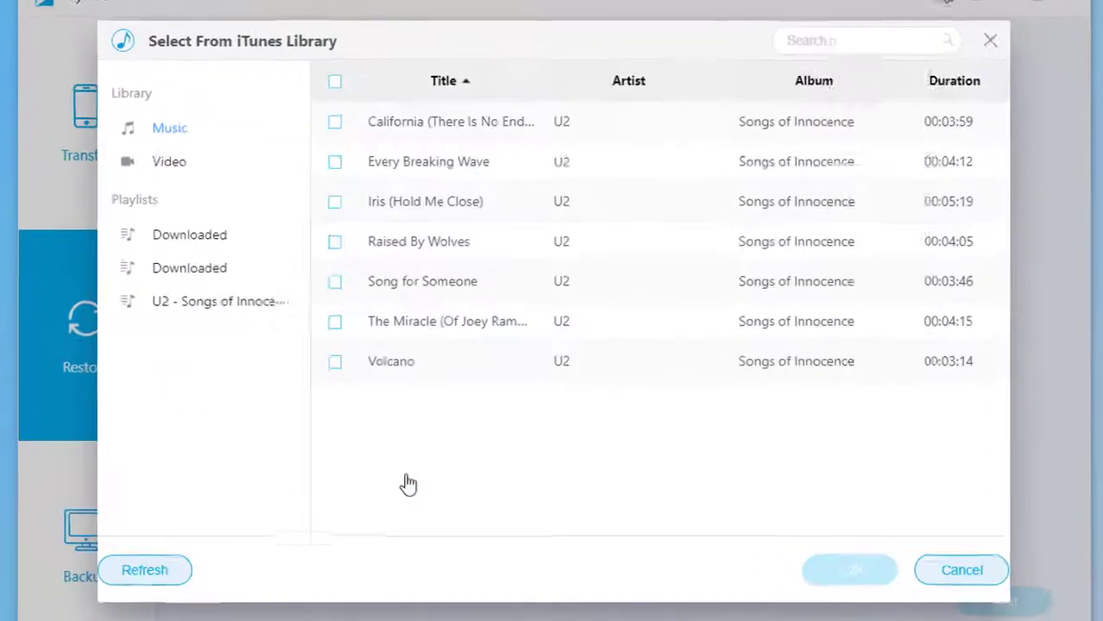
click(169, 162)
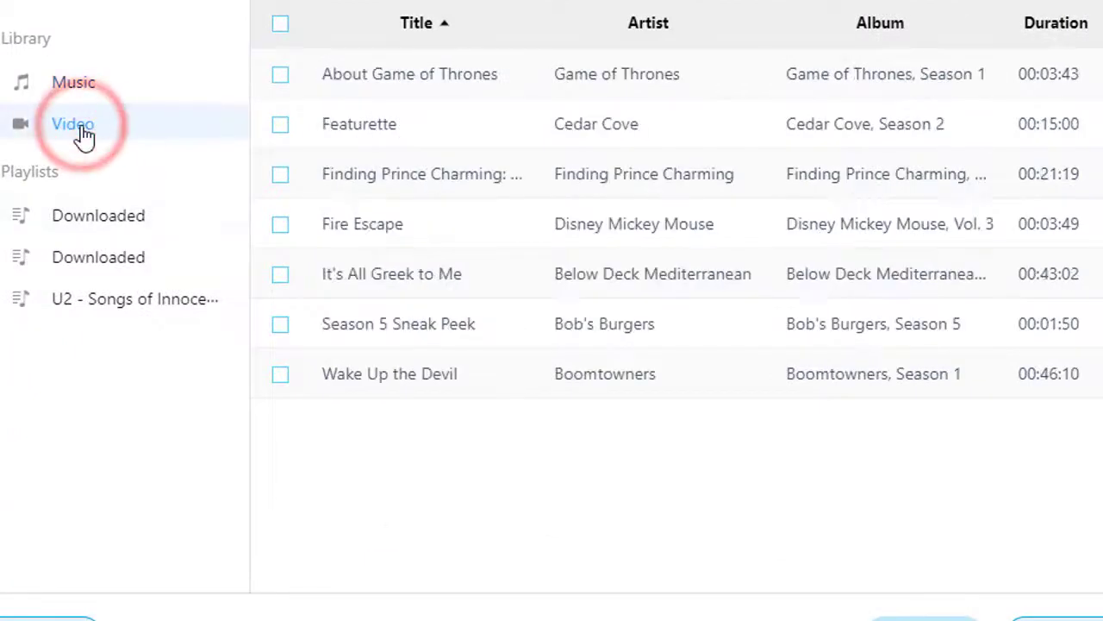
mouse_move(73, 81)
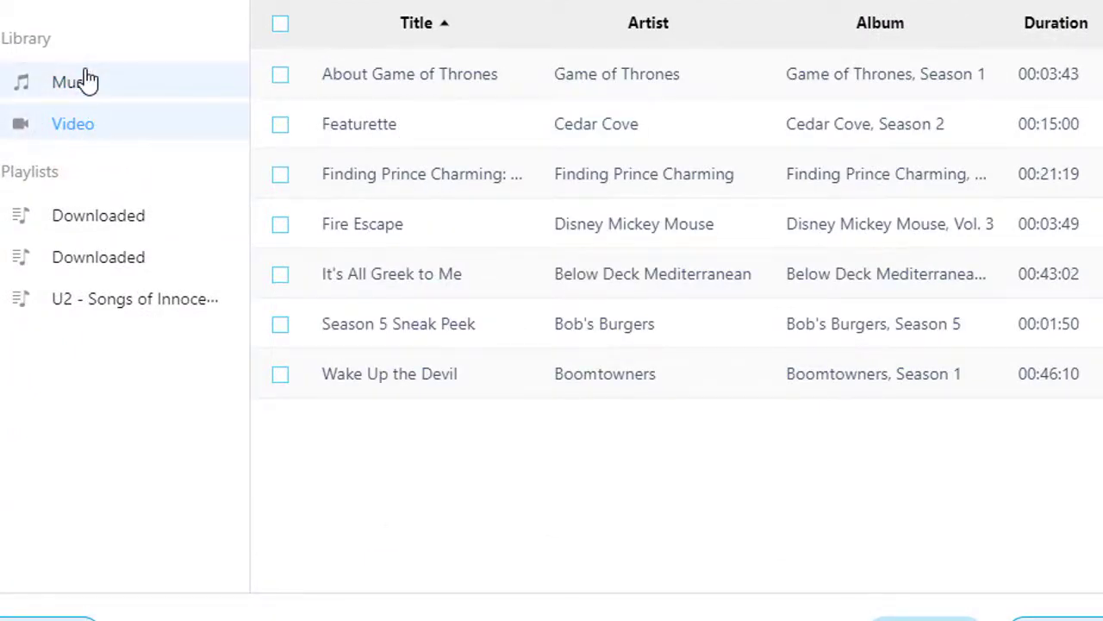
click(73, 82)
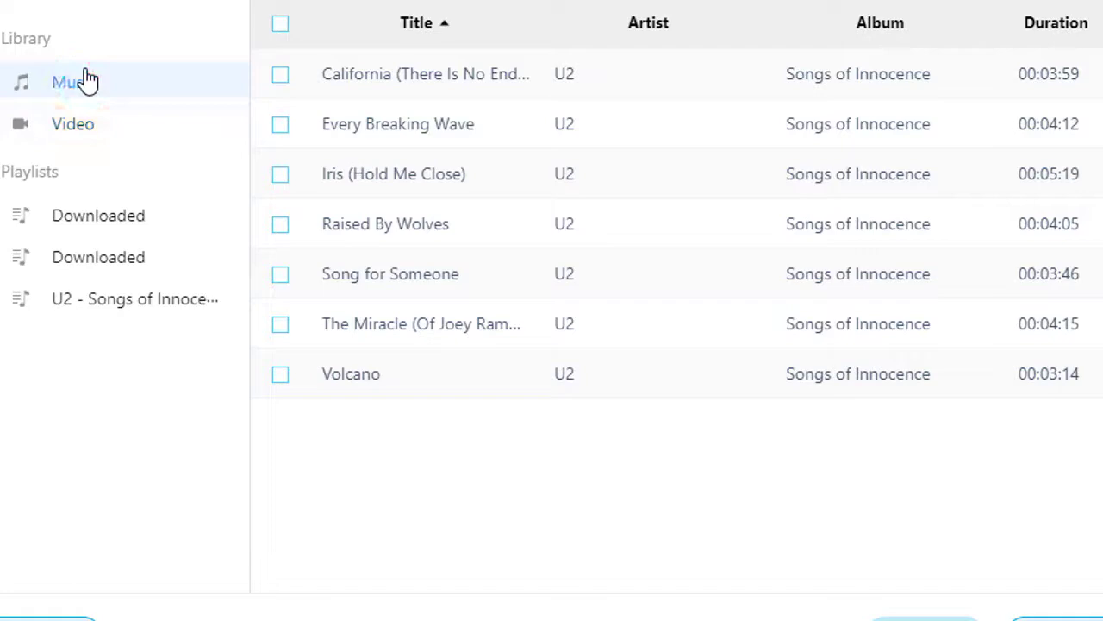
click(285, 78)
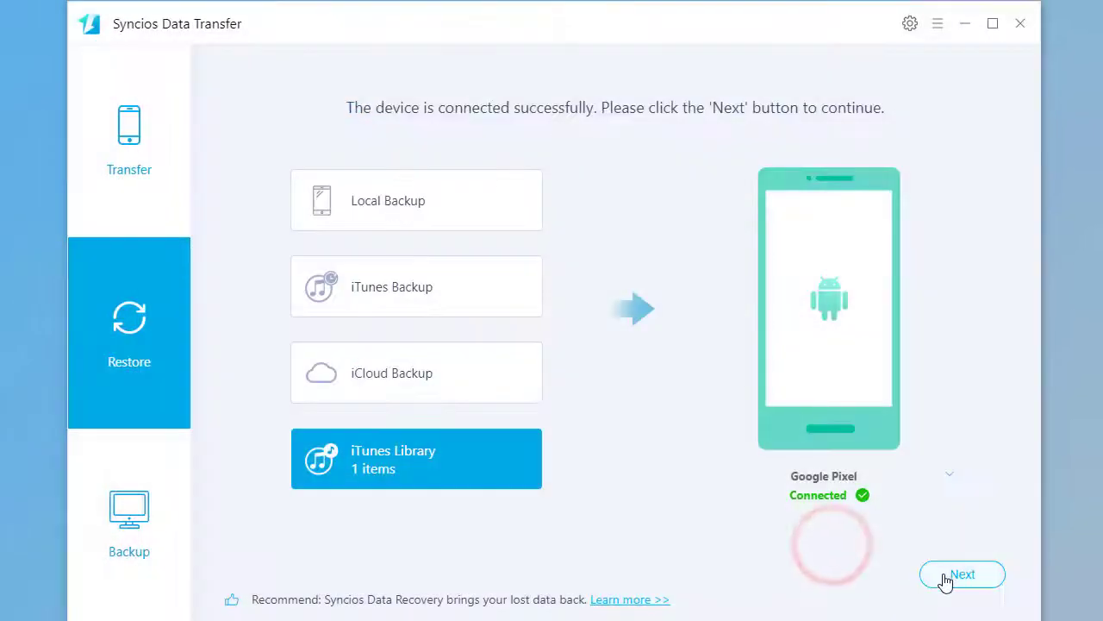
click(962, 574)
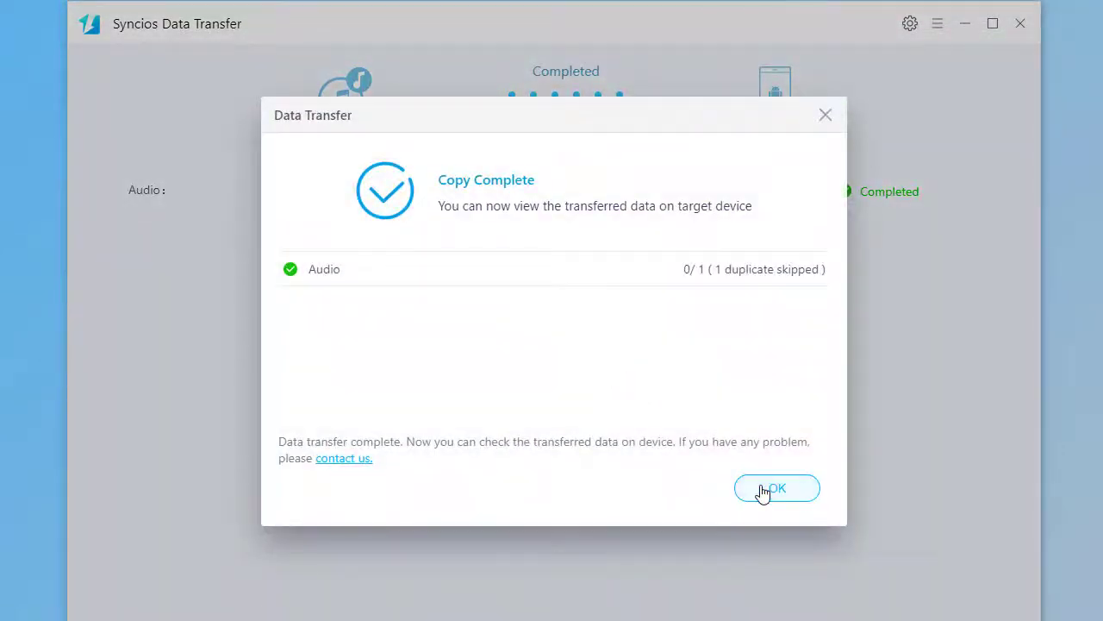
click(776, 488)
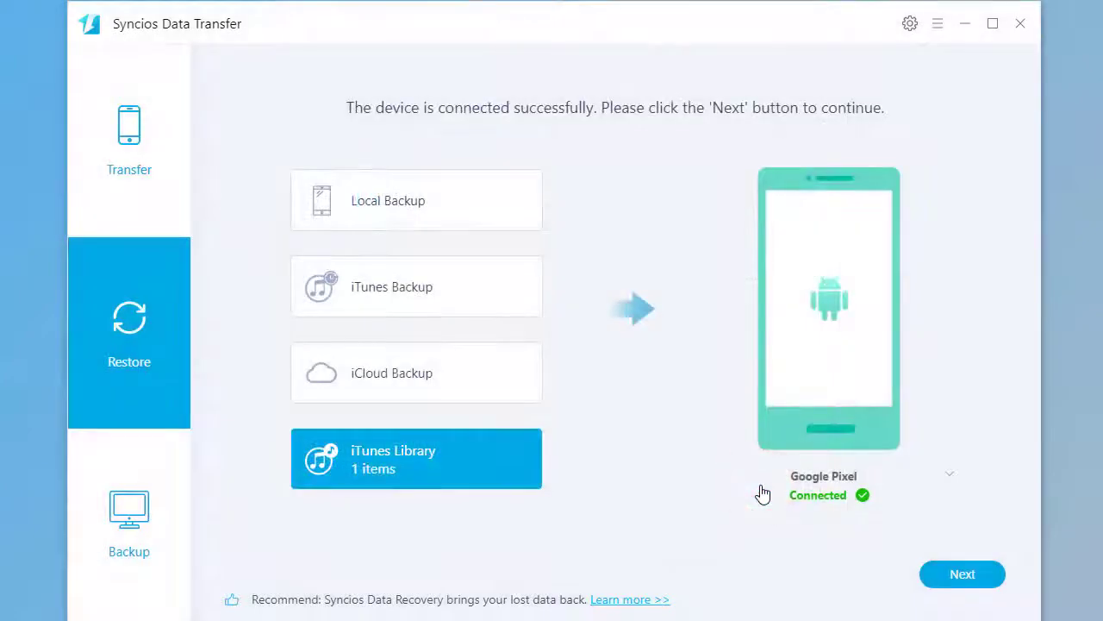